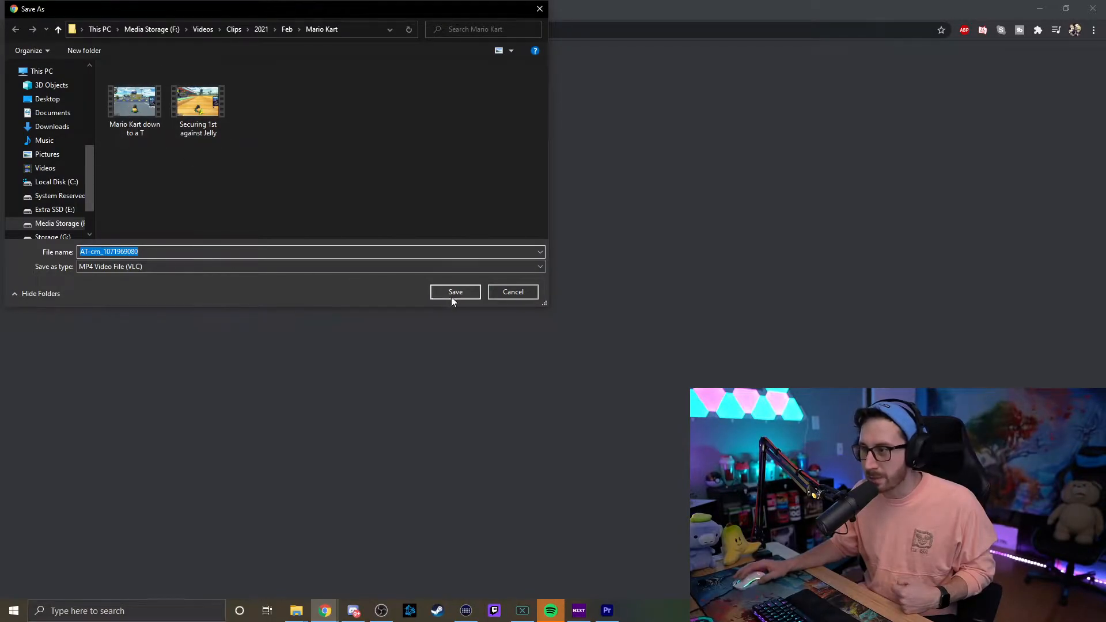
Save the clip MP4 into the Videos > Clips > 2021 > Feb > Mario Kart folder.
{"action": "left_click", "coordinate": [455, 292]}
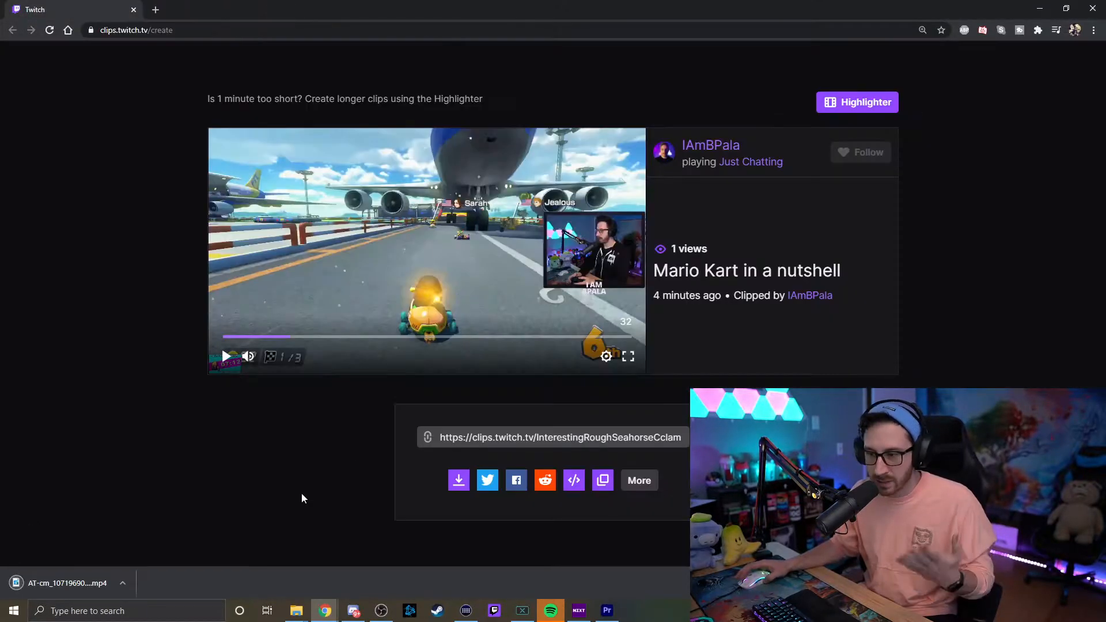
{"action": "left_click", "coordinate": [607, 611]}
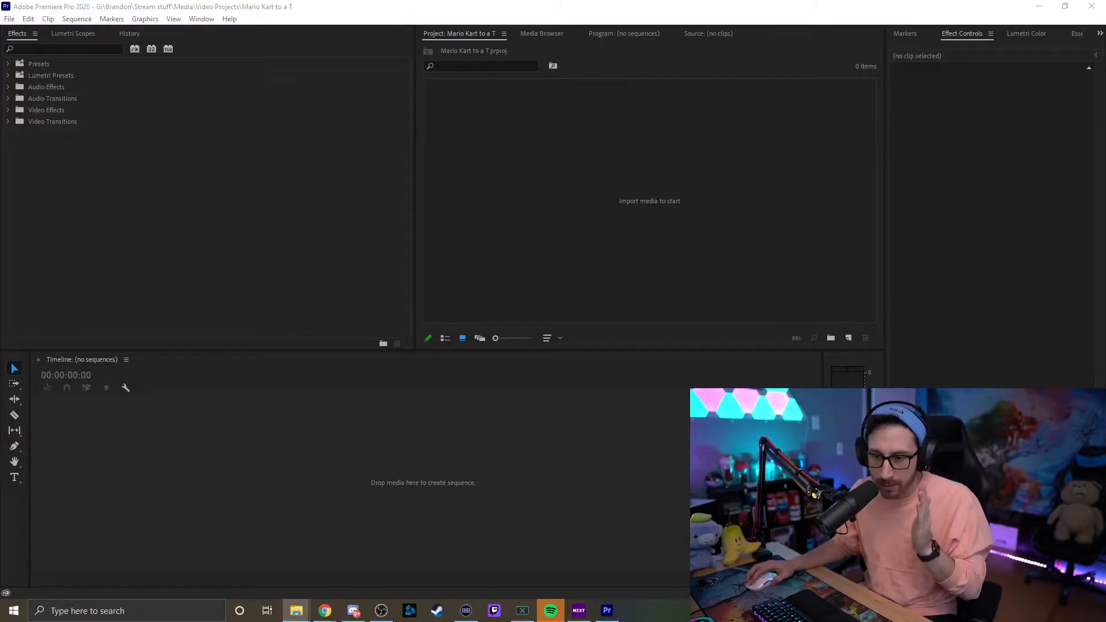
Drop the downloaded Mario Kart clip onto the empty timeline to create a sequence.
{"action": "left_click", "coordinate": [295, 611]}
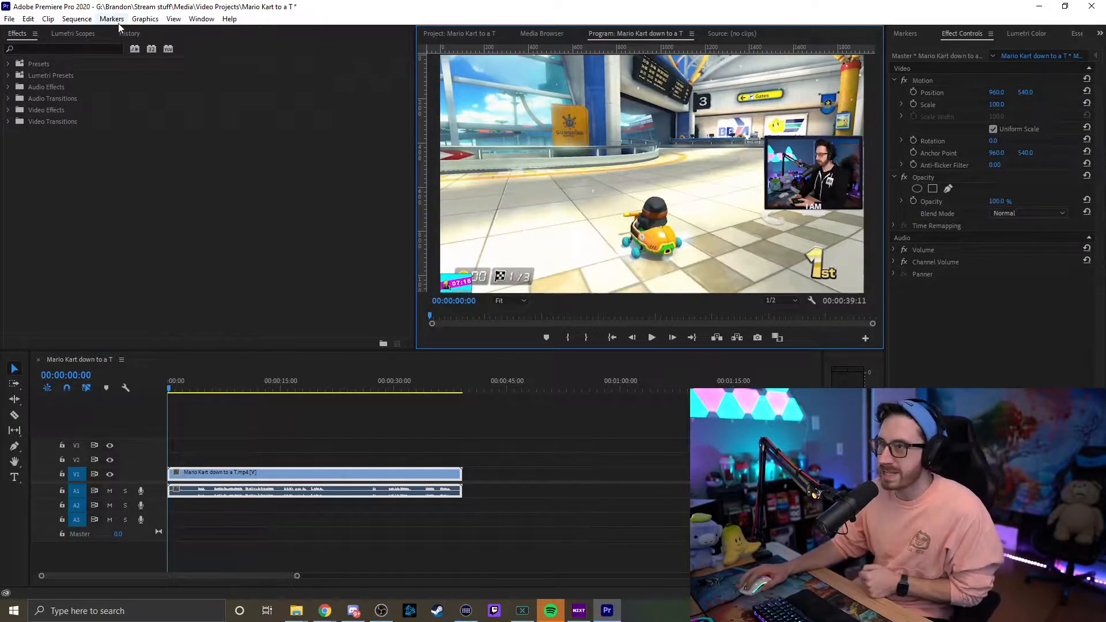
Set the sequence frame size to 1080 wide by 1920 tall and accept deleting previews.
{"action": "left_click", "coordinate": [78, 18]}
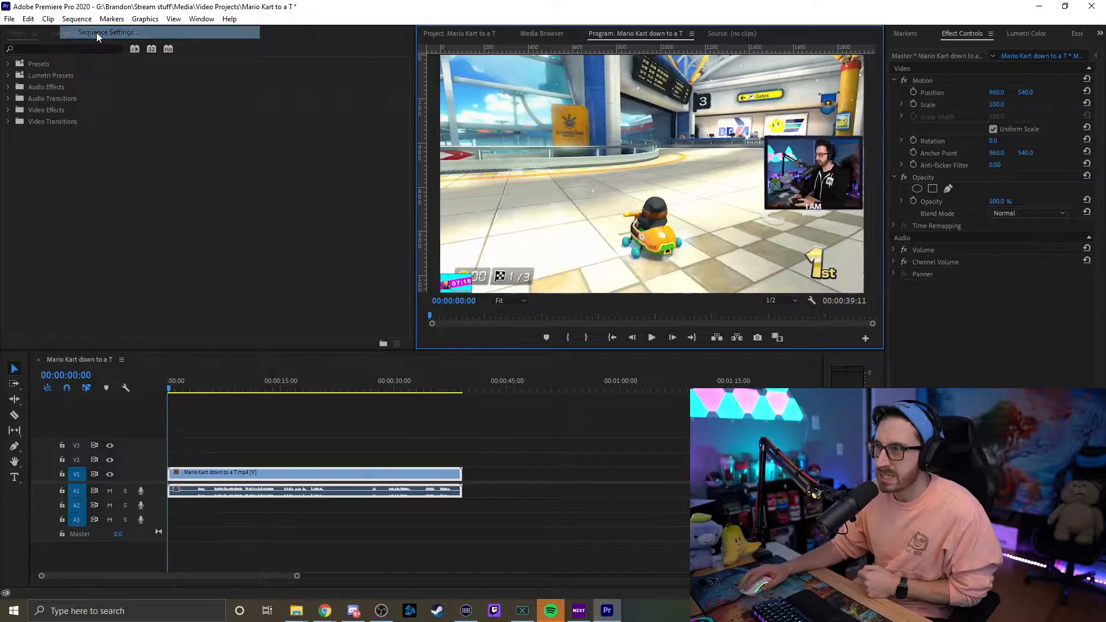
{"action": "left_click", "coordinate": [108, 32]}
{"action": "type", "text": "1080"}
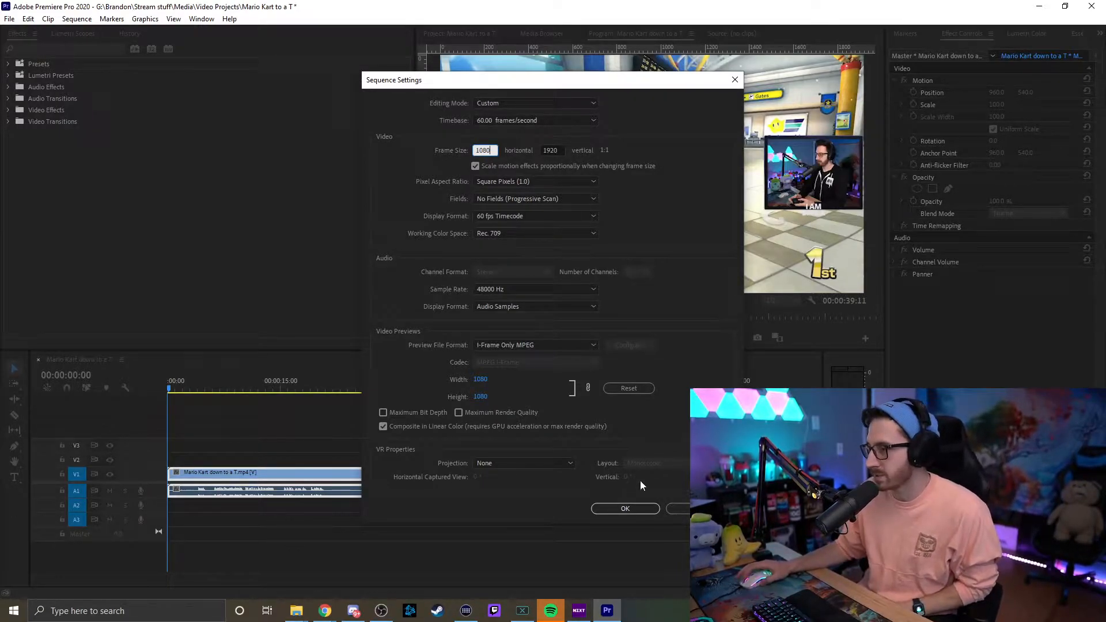
{"action": "left_click", "coordinate": [624, 508]}
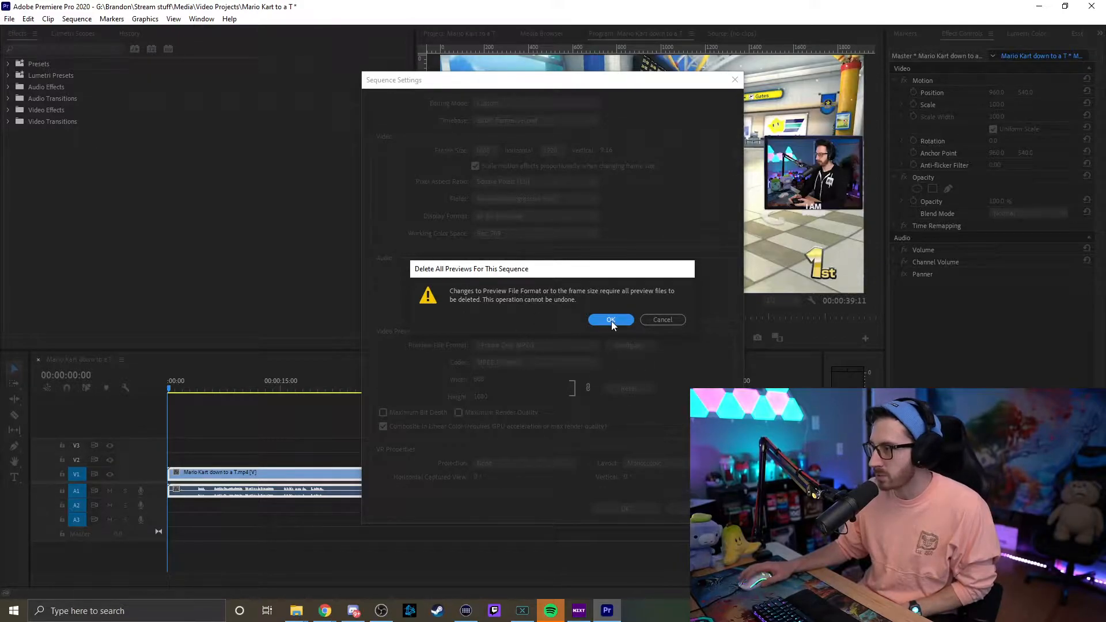
{"action": "left_click", "coordinate": [610, 319]}
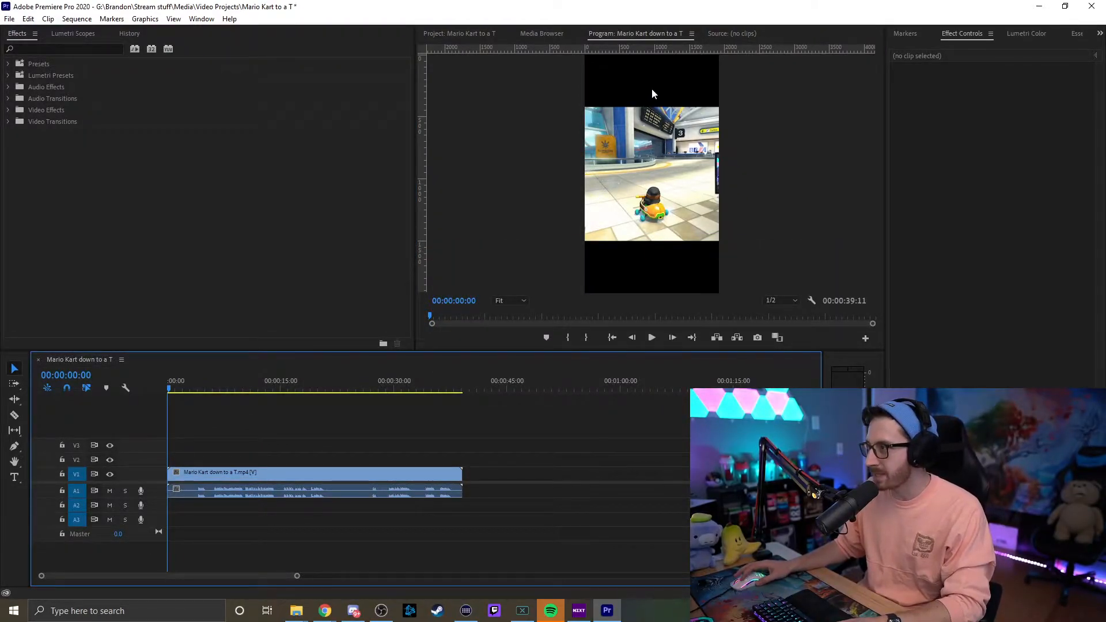
{"action": "mouse_move", "coordinate": [660, 94]}
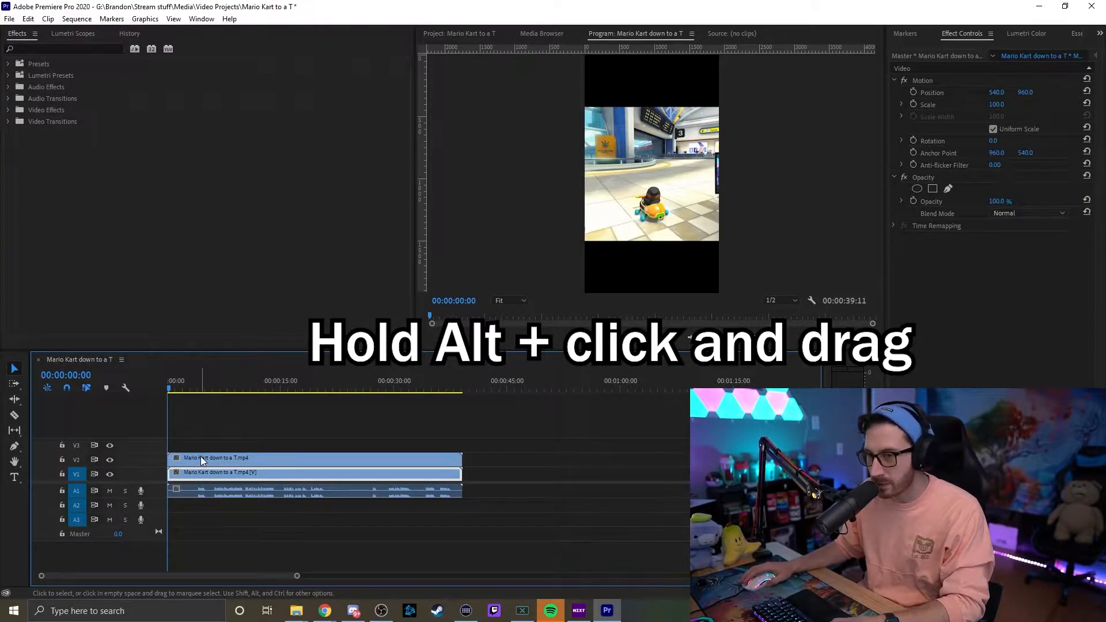
{"action": "mouse_move", "coordinate": [205, 462]}
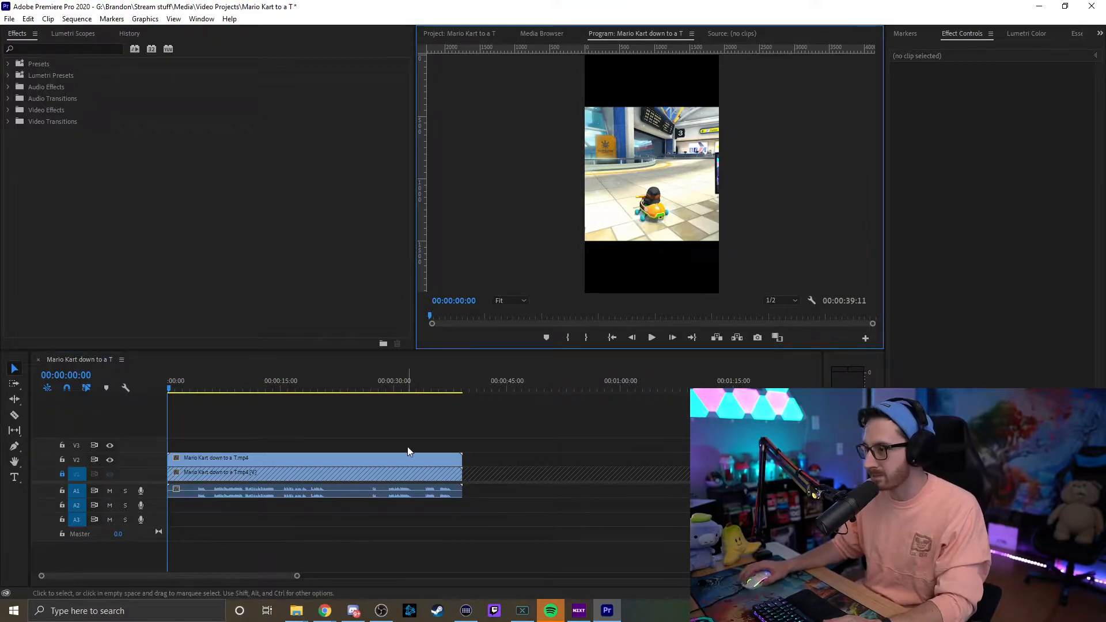
Select the upper clip copy on V2 to enlarge it to Scale 178.2 around the webcam.
{"action": "left_click", "coordinate": [314, 457]}
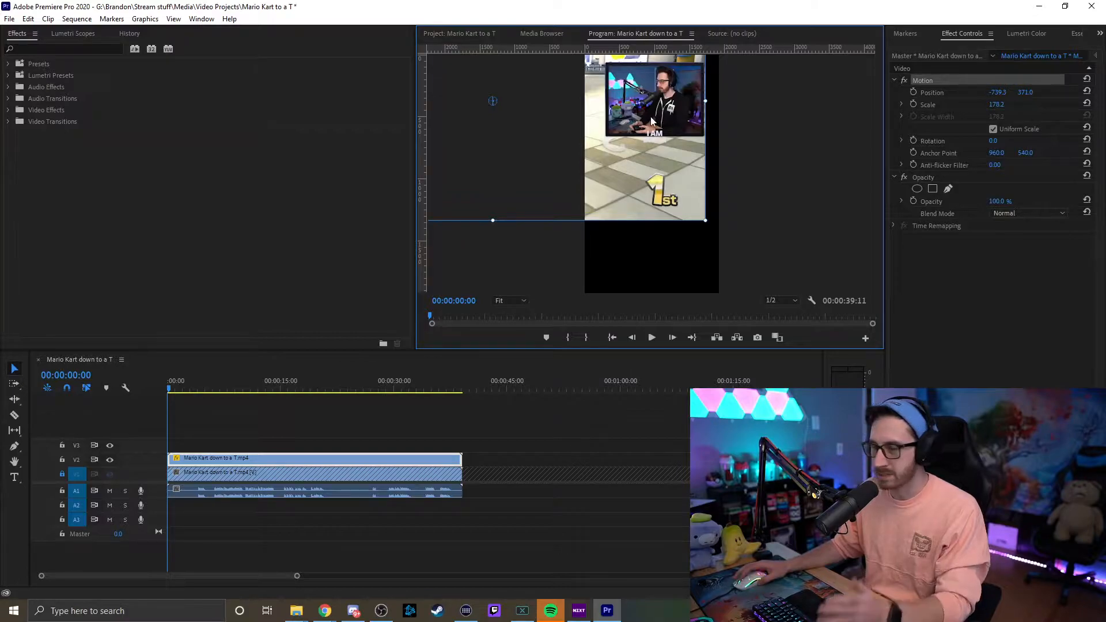
{"action": "mouse_move", "coordinate": [492, 172]}
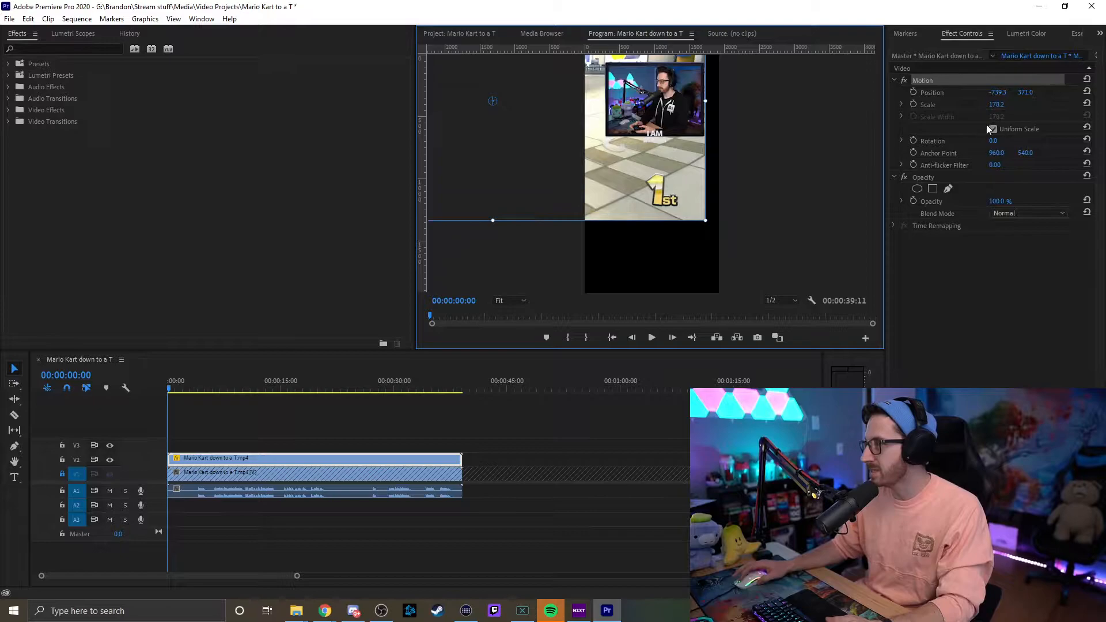
Add an ellipse opacity mask cropping the webcam copy into a circle above the gameplay.
{"action": "left_click", "coordinate": [992, 127]}
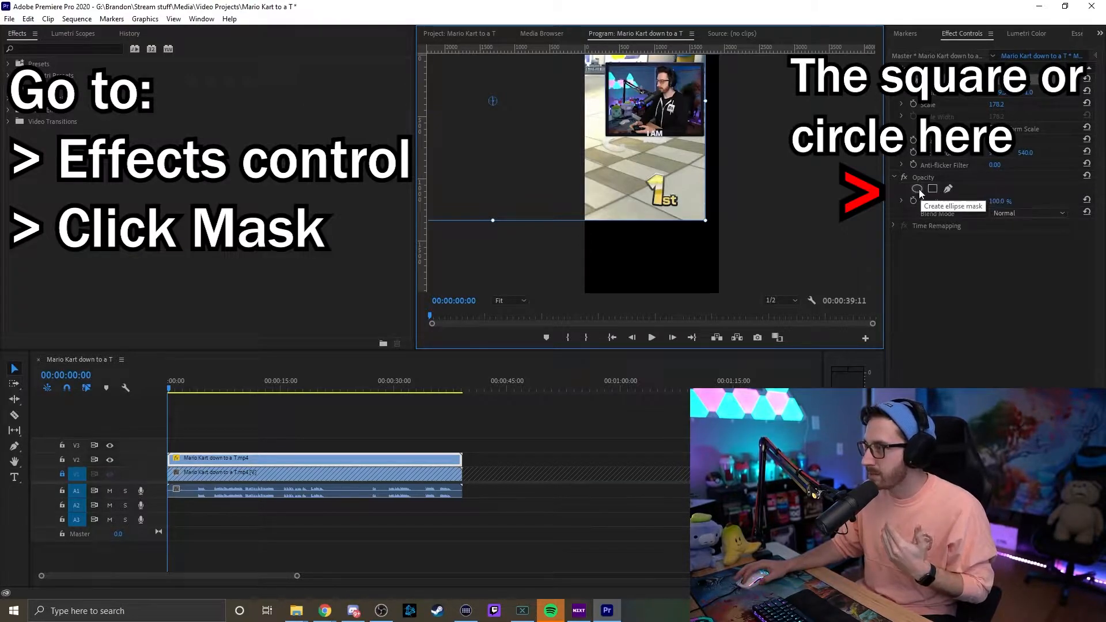
{"action": "mouse_move", "coordinate": [932, 189]}
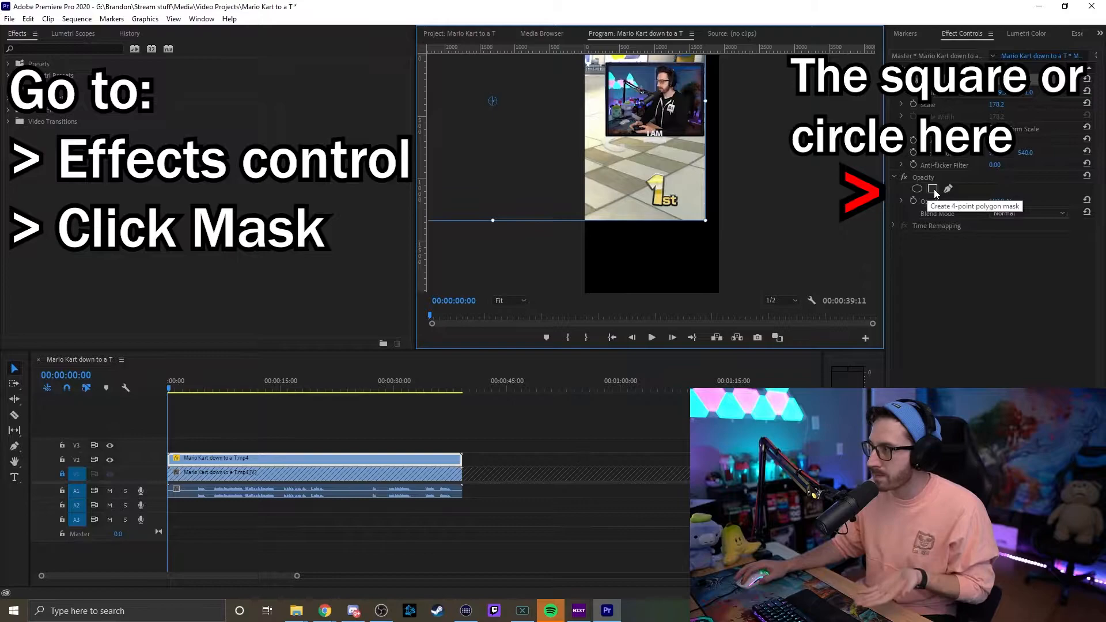
{"action": "mouse_move", "coordinate": [918, 188]}
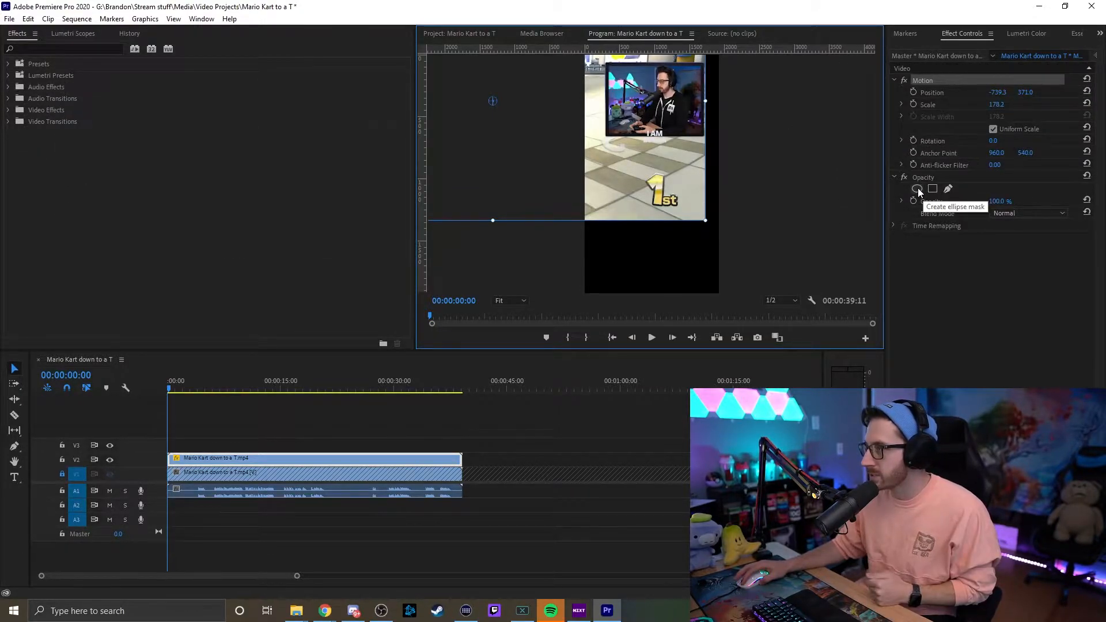
{"action": "left_click", "coordinate": [918, 187]}
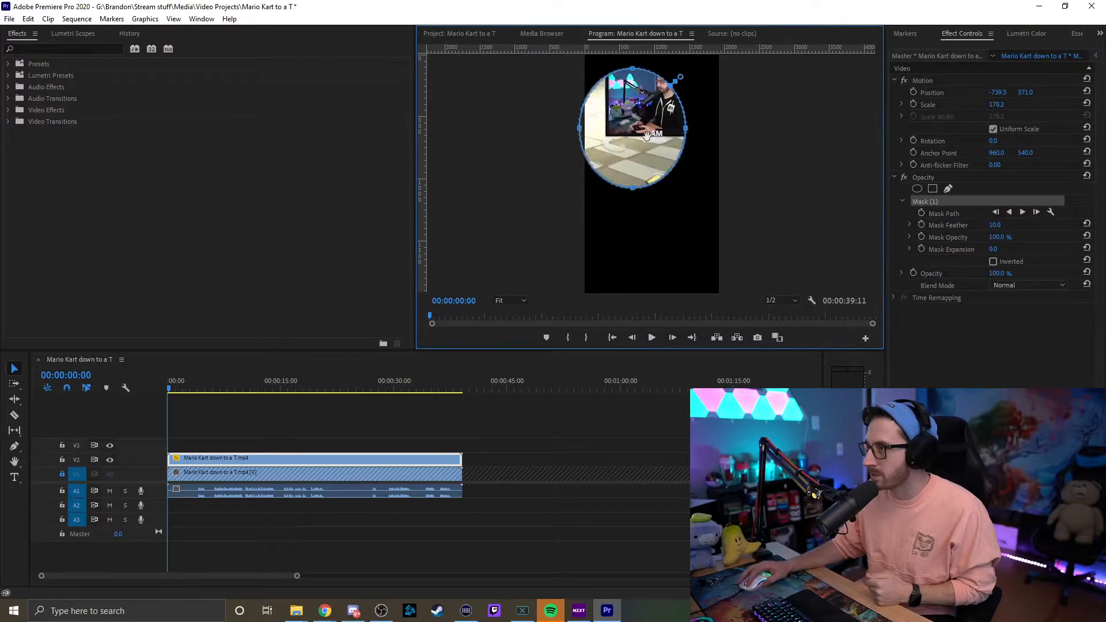
{"action": "left_click", "coordinate": [419, 432]}
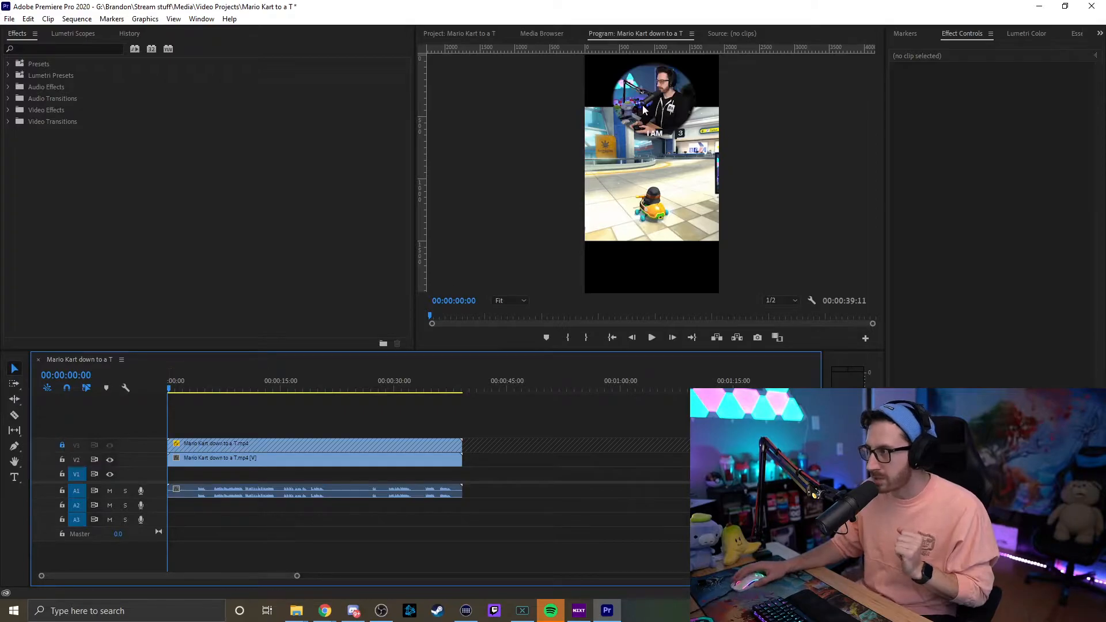
Shrink the gameplay layer and add a third clip copy on V1 scaled to 185 as background.
{"action": "left_click", "coordinate": [283, 457]}
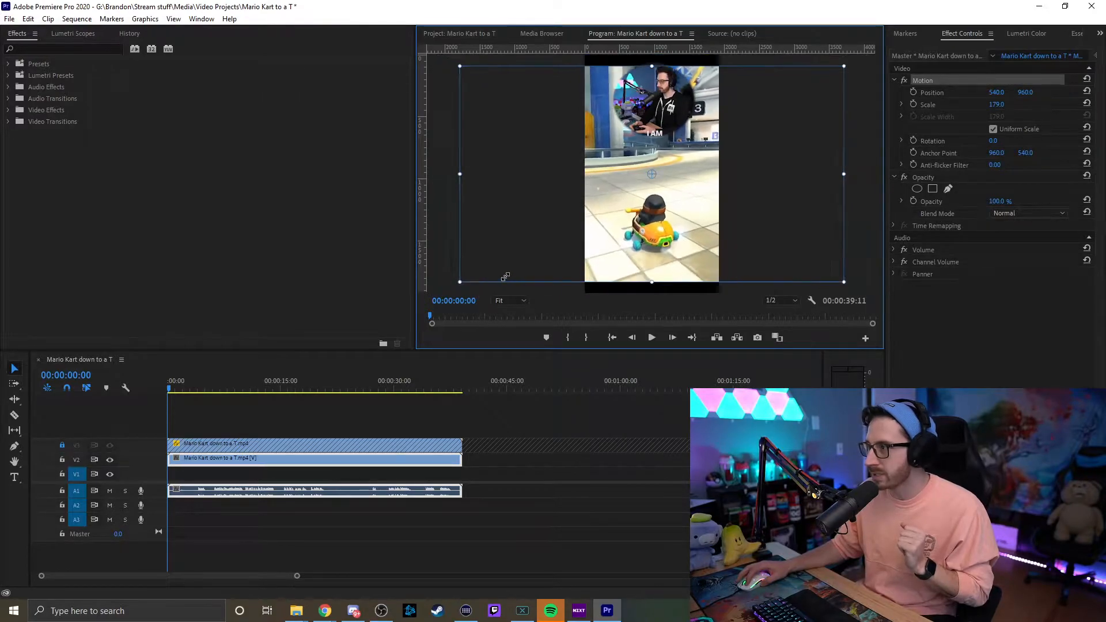
{"action": "left_click_drag", "start_coordinate": [460, 279], "coordinate": [523, 245]}
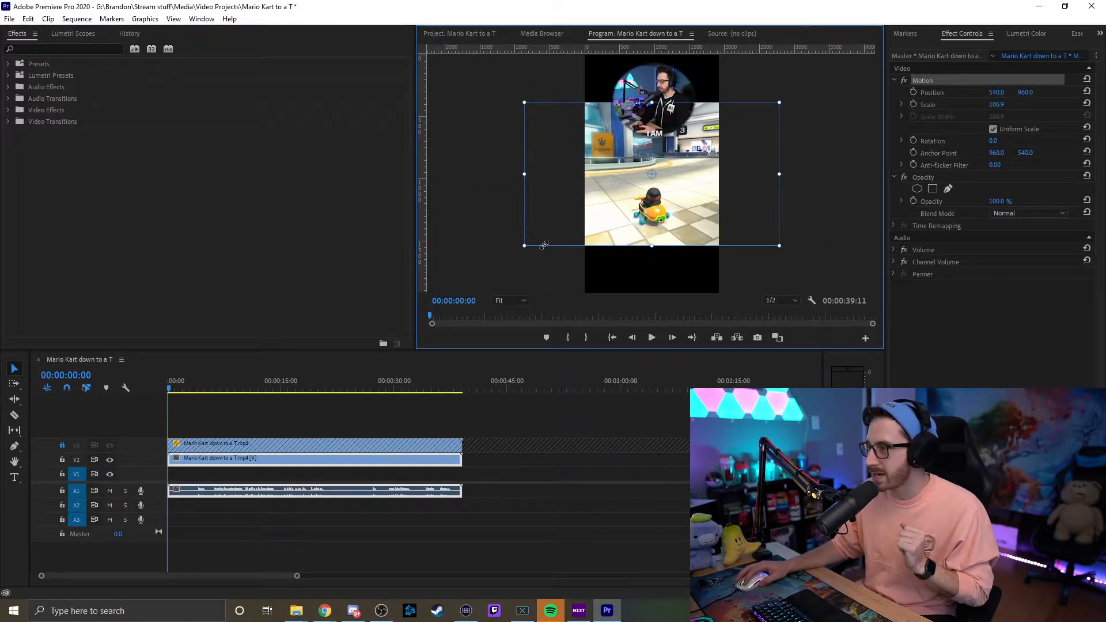
{"action": "left_click", "coordinate": [303, 463]}
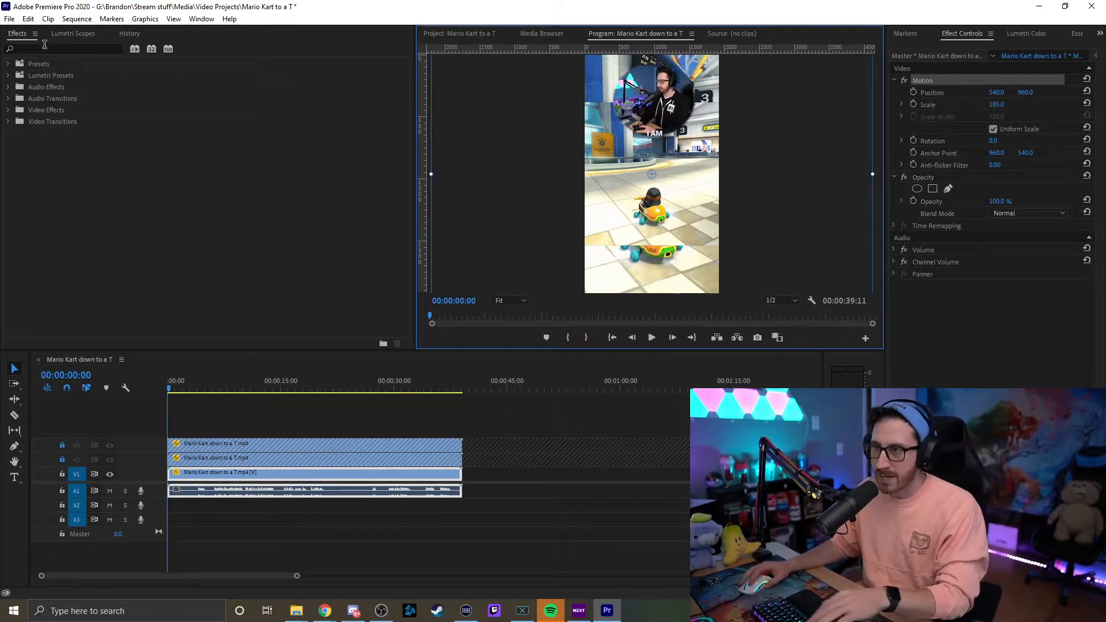
Apply Gaussian Blur with Blurriness 30 to the bottom background copy.
{"action": "type", "text": "gauws"}
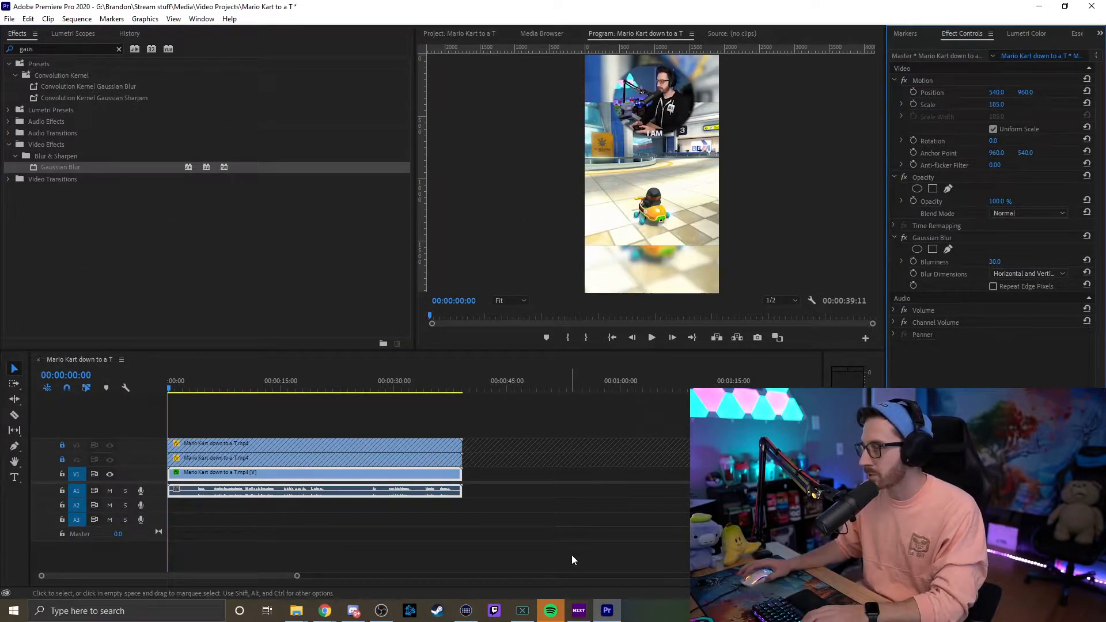
{"action": "left_click", "coordinate": [266, 410]}
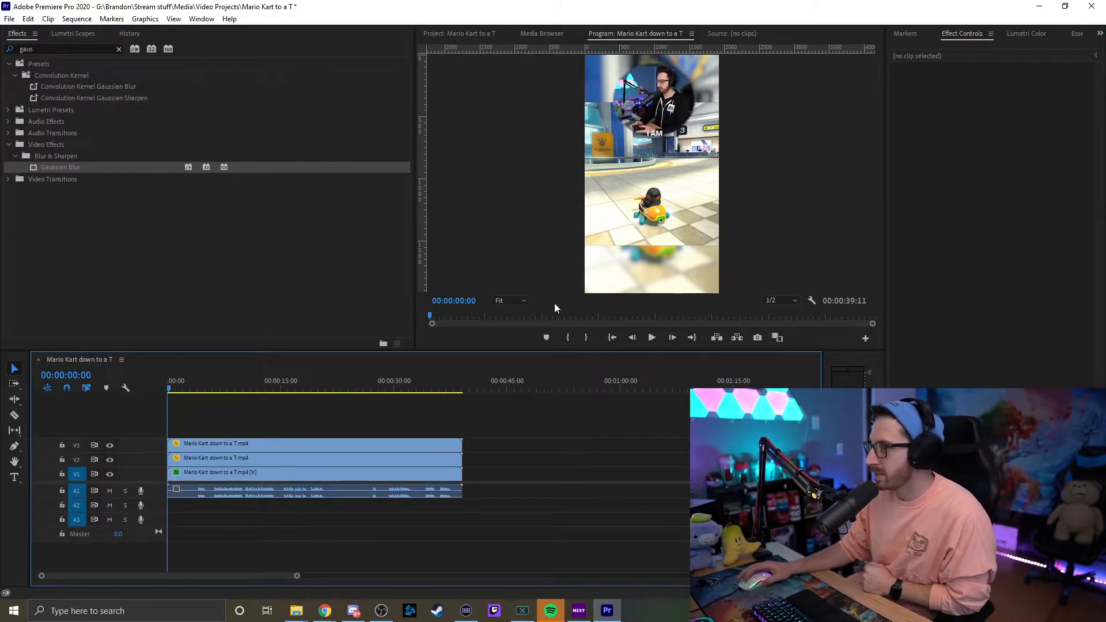
{"action": "left_click", "coordinate": [314, 458]}
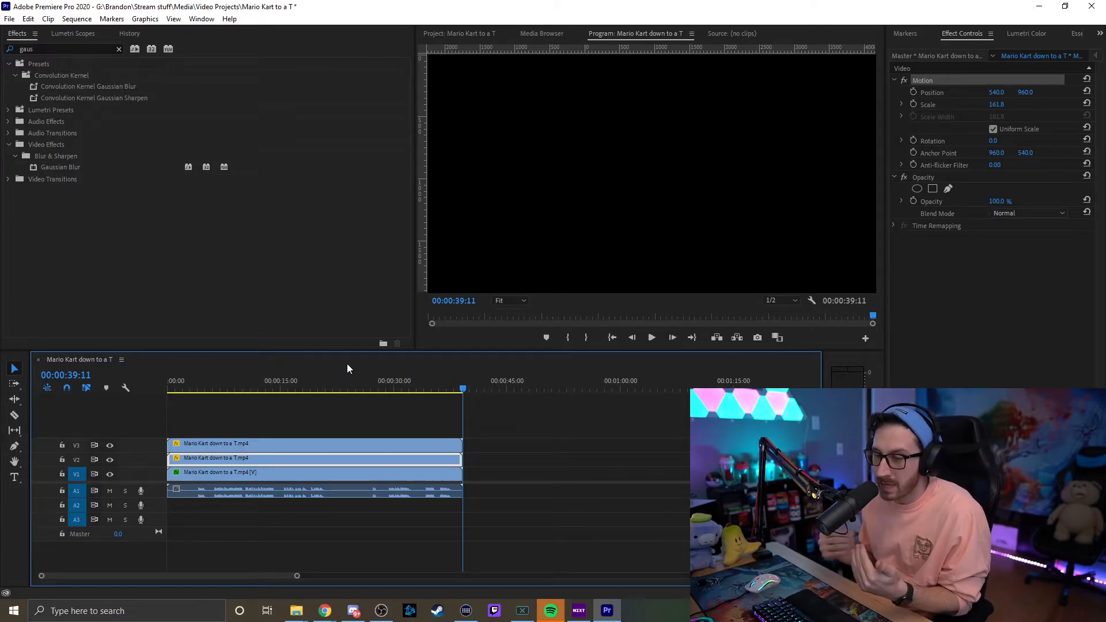
{"action": "mouse_move", "coordinate": [116, 430]}
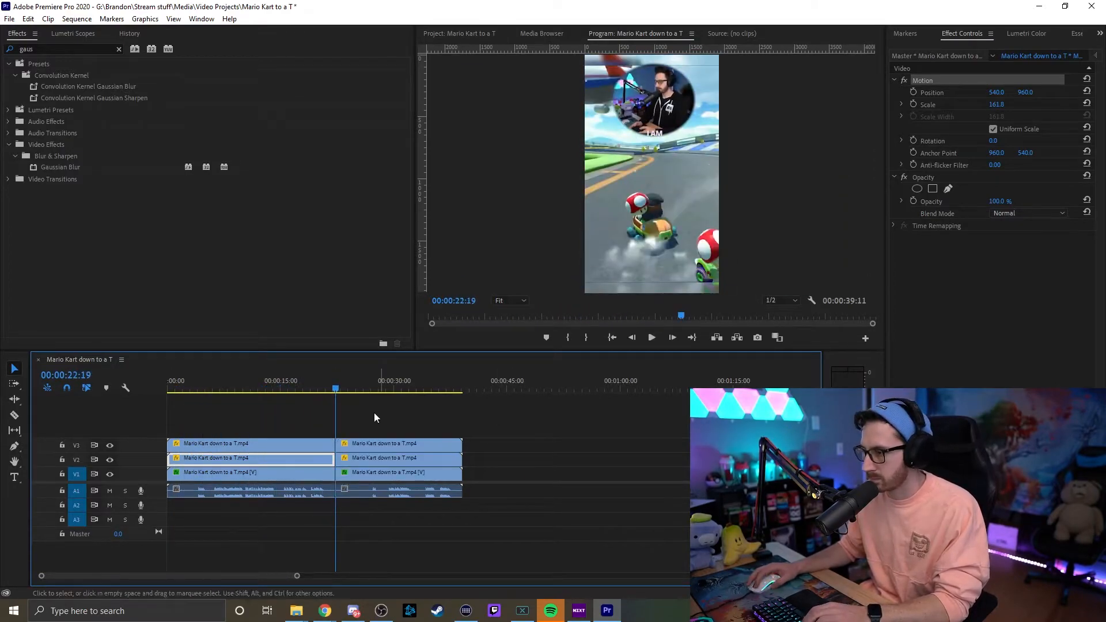
Ripple-delete unwanted sections and add a 'New Text Layer' caption on V5 over the gameplay.
{"action": "left_click", "coordinate": [182, 388]}
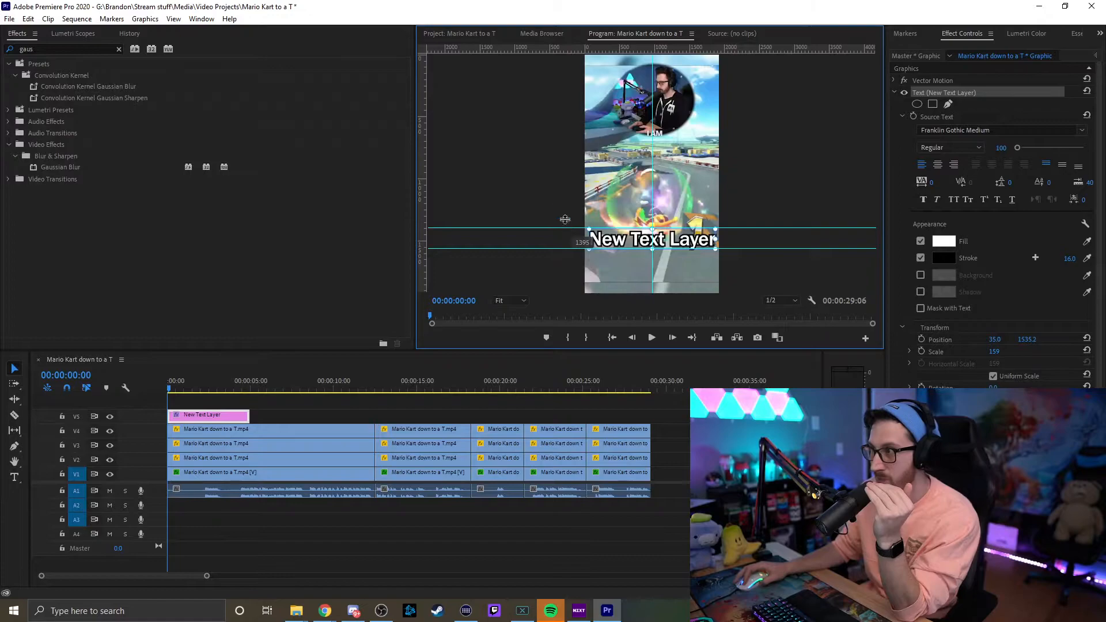
{"action": "mouse_move", "coordinate": [555, 39]}
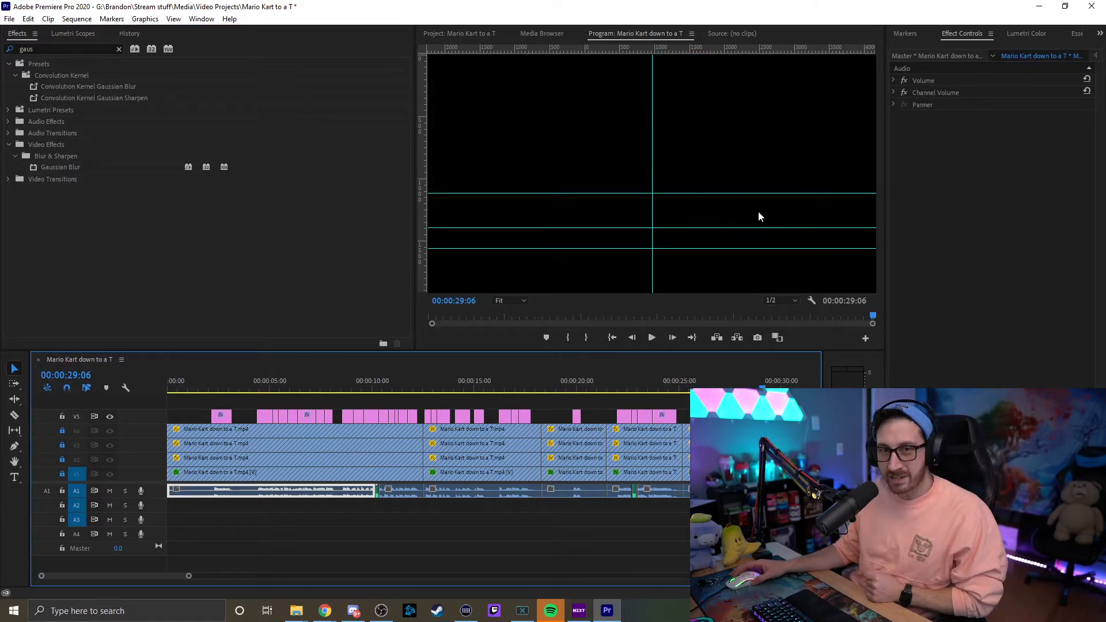
Bring up H.264 Export Settings with Ctrl+M and choose the Output Name location.
{"action": "key", "text": "ctrl+m"}
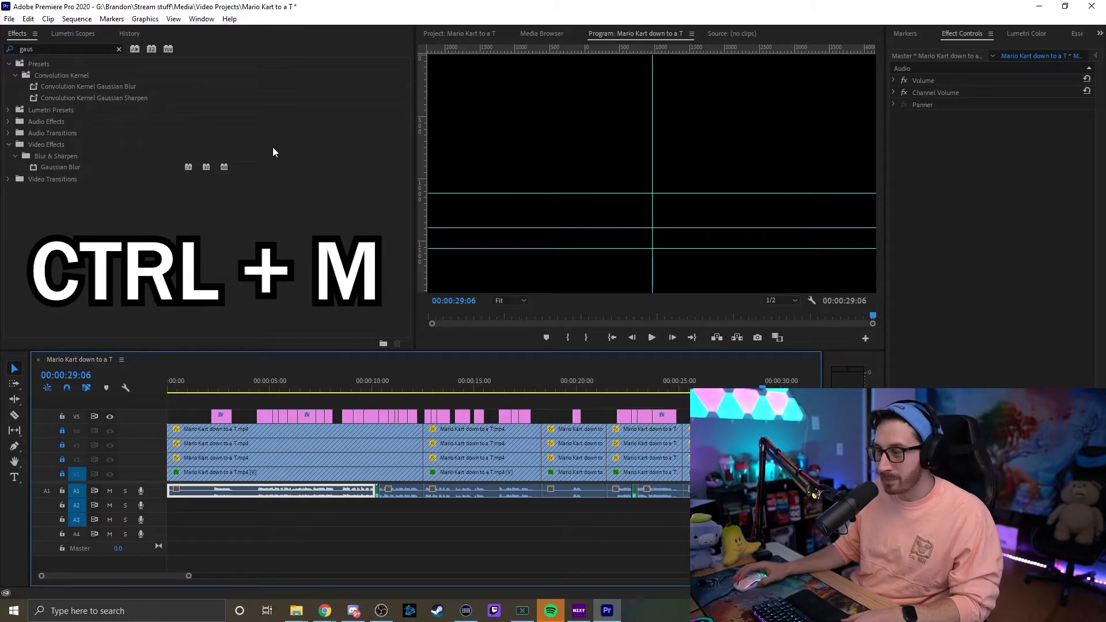
{"action": "key", "text": "ctrl+m"}
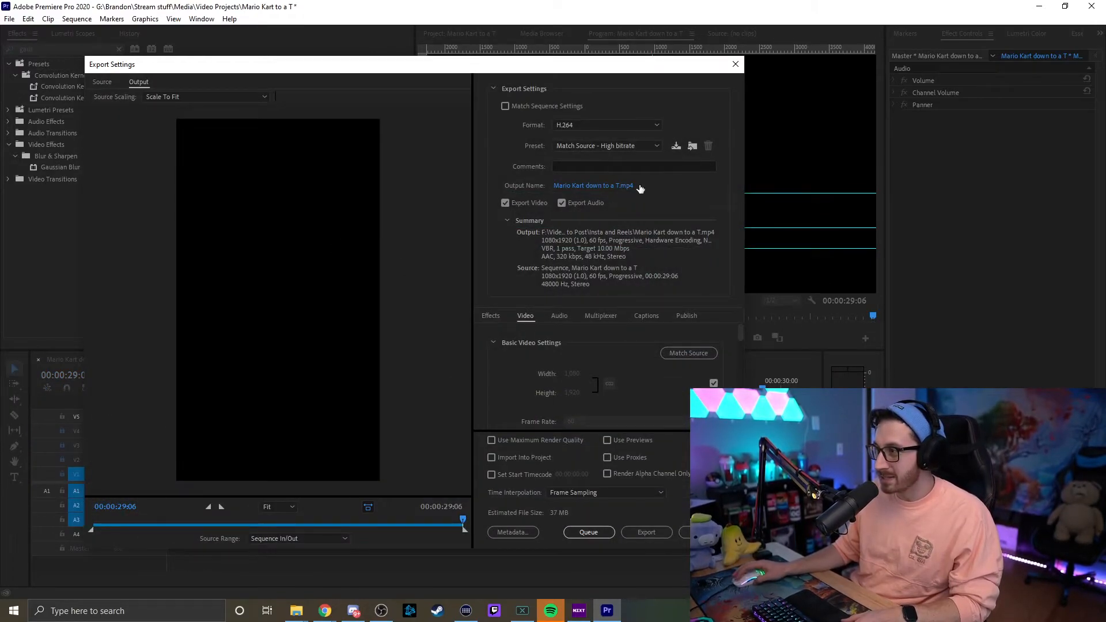
{"action": "mouse_move", "coordinate": [664, 227]}
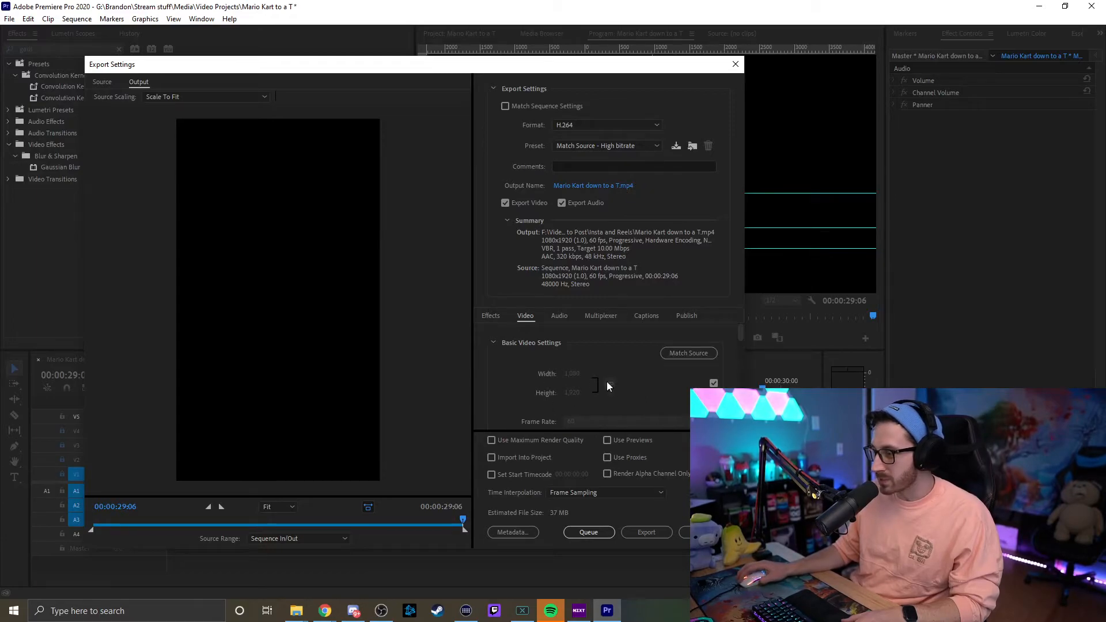
{"action": "mouse_move", "coordinate": [640, 156]}
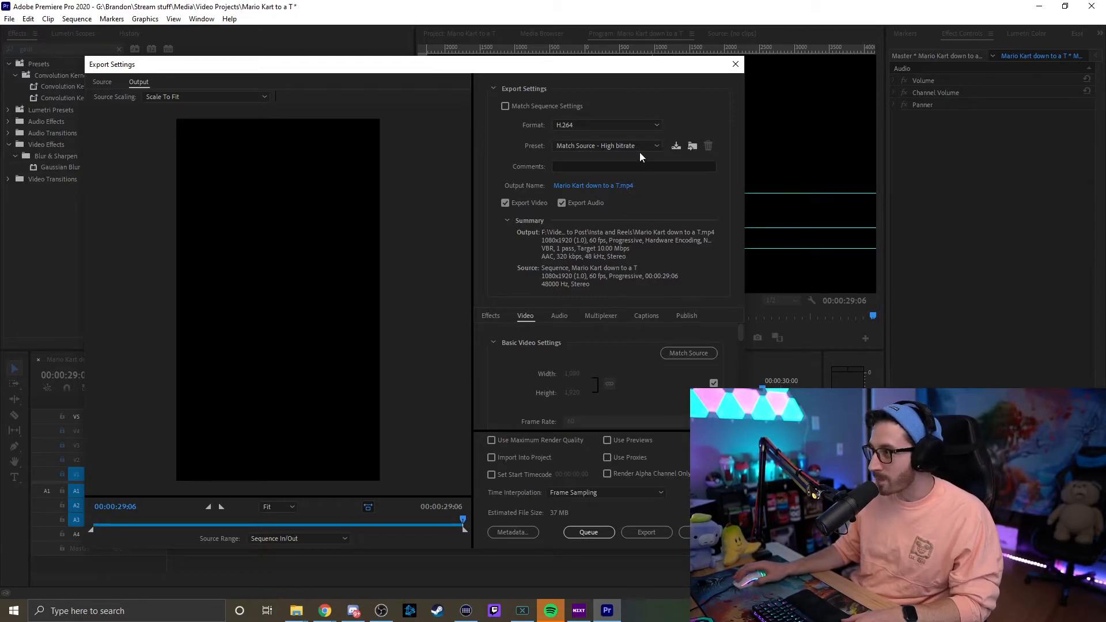
{"action": "left_click", "coordinate": [593, 184]}
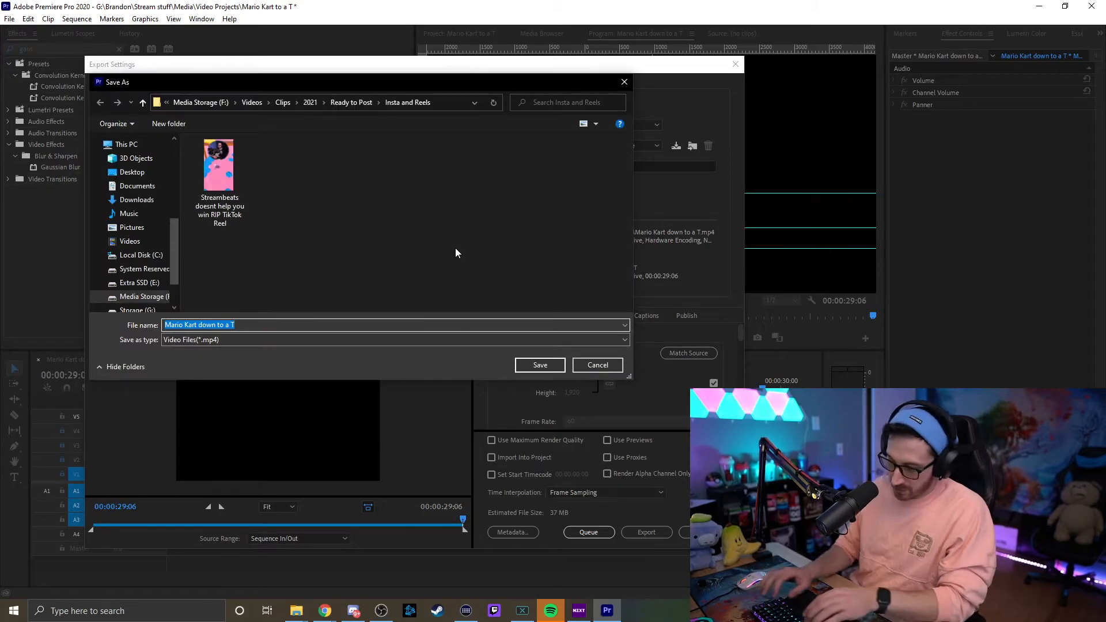
Name the export 'Mario Kart Rage Tik Tok Reel' in Insta and Reels and start encoding.
{"action": "type", "text": "Ma"}
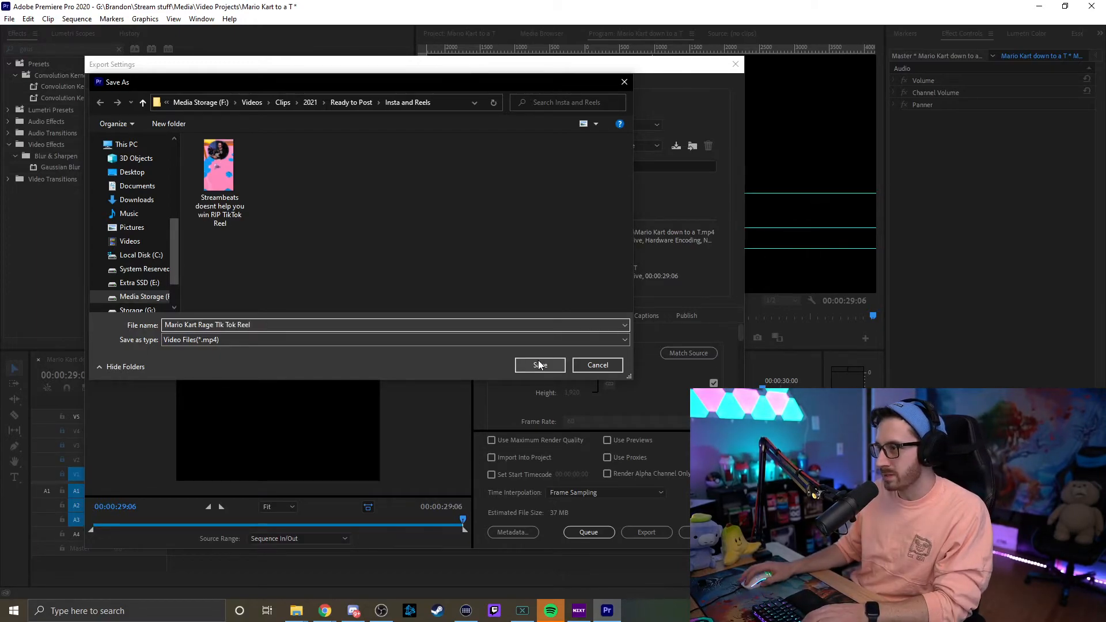
{"action": "left_click", "coordinate": [539, 365]}
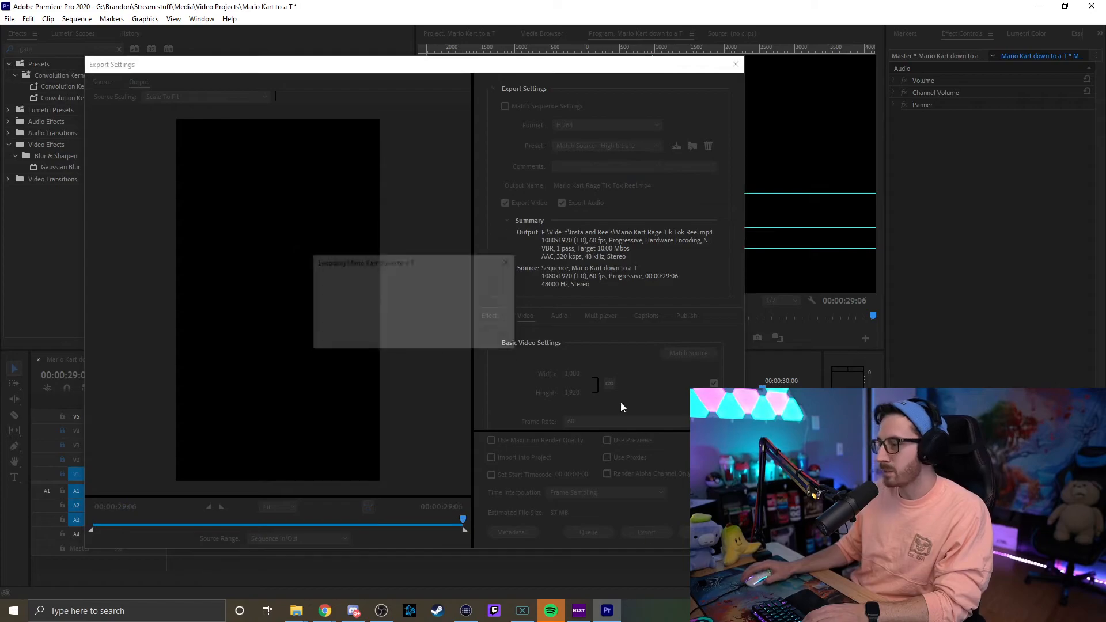
{"action": "left_click", "coordinate": [645, 532]}
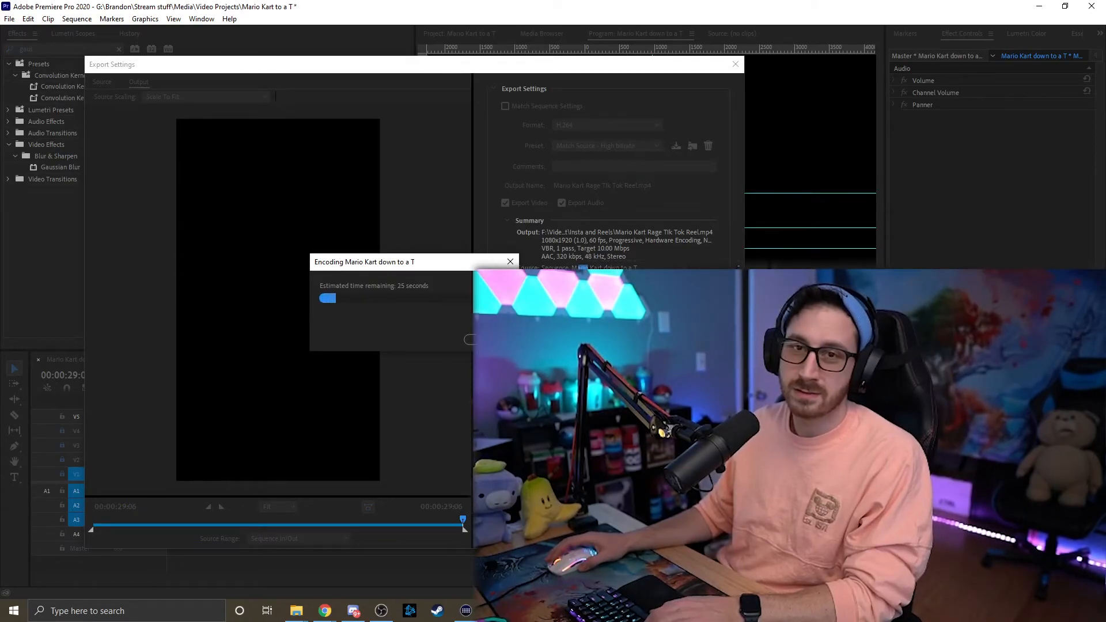